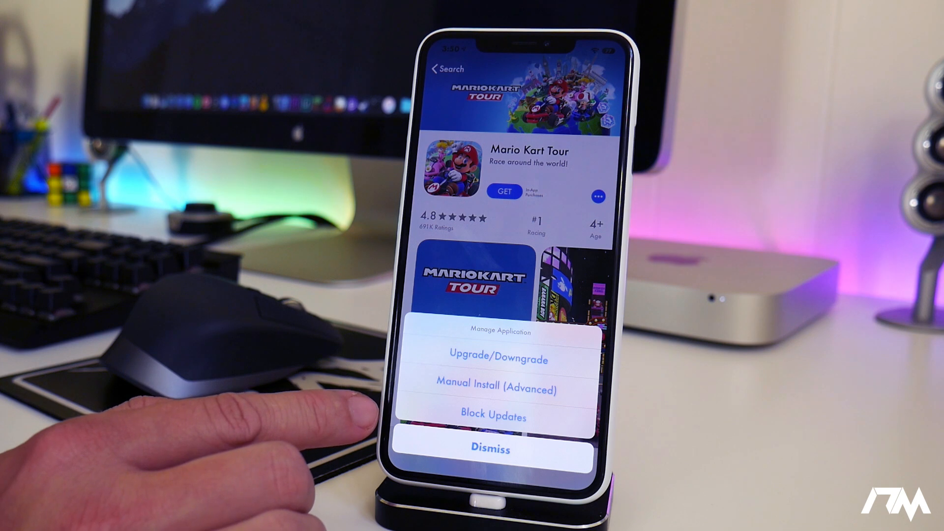
View Mario Kart Tour's older versions (1.0.2, 1.0.1) via Upgrade/Downgrade, then dismiss the list
{"action": "left_click", "coordinate": [490, 448]}
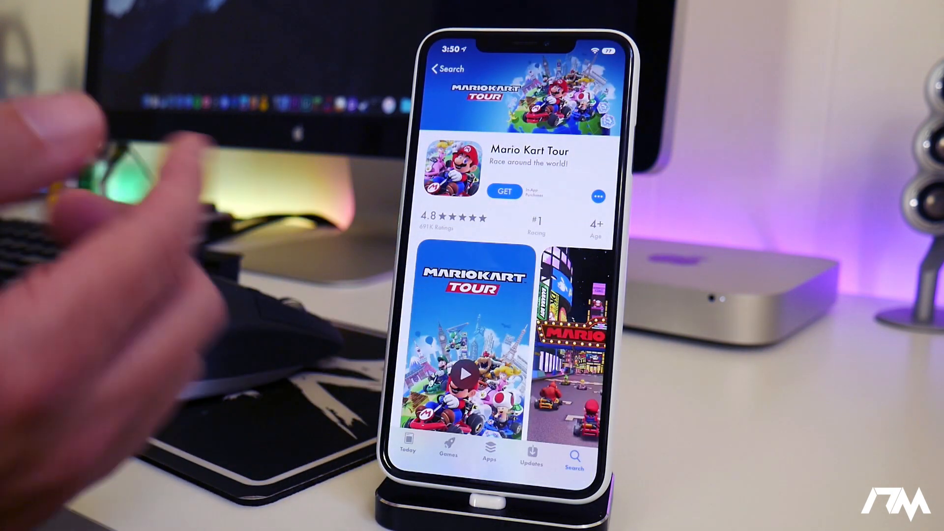
{"action": "left_click", "coordinate": [598, 197]}
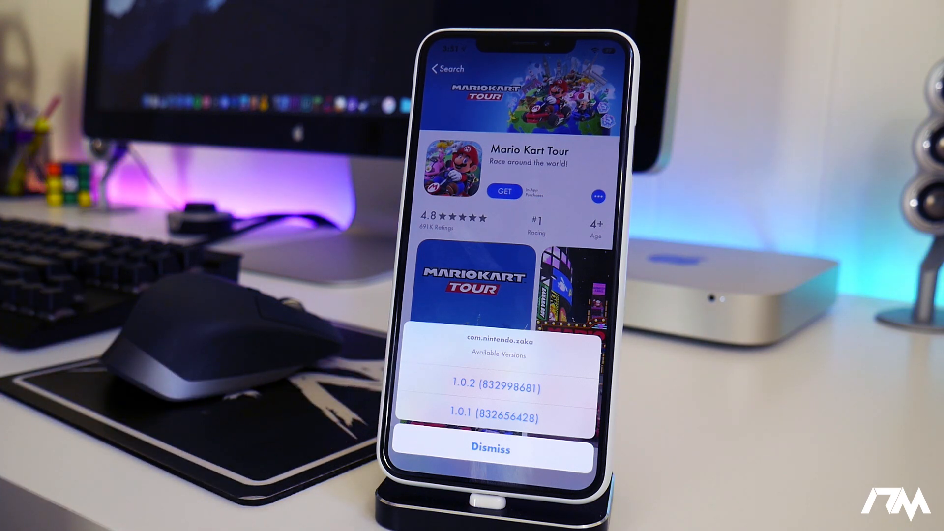
{"action": "left_click", "coordinate": [490, 448]}
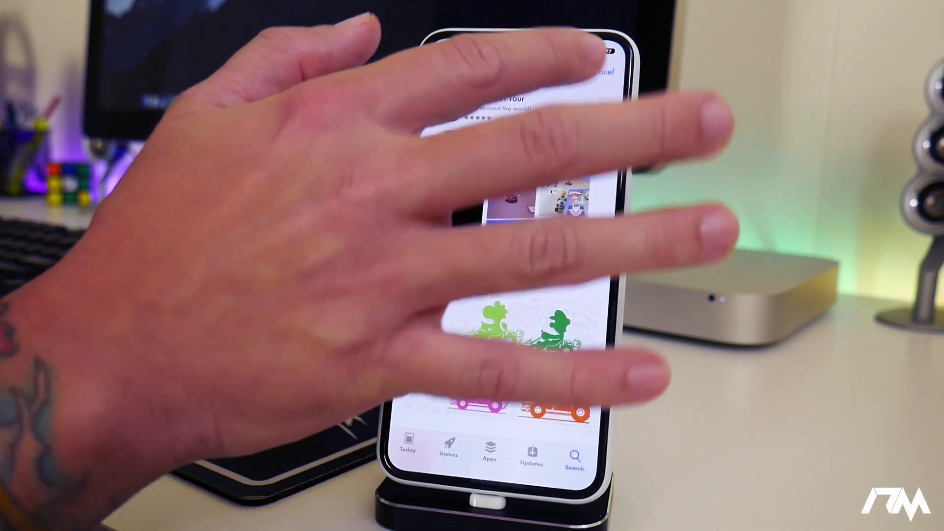
Search 'Google' and pick the 'google chrome' suggestion to reach Chrome's page
{"action": "type", "text": "G"}
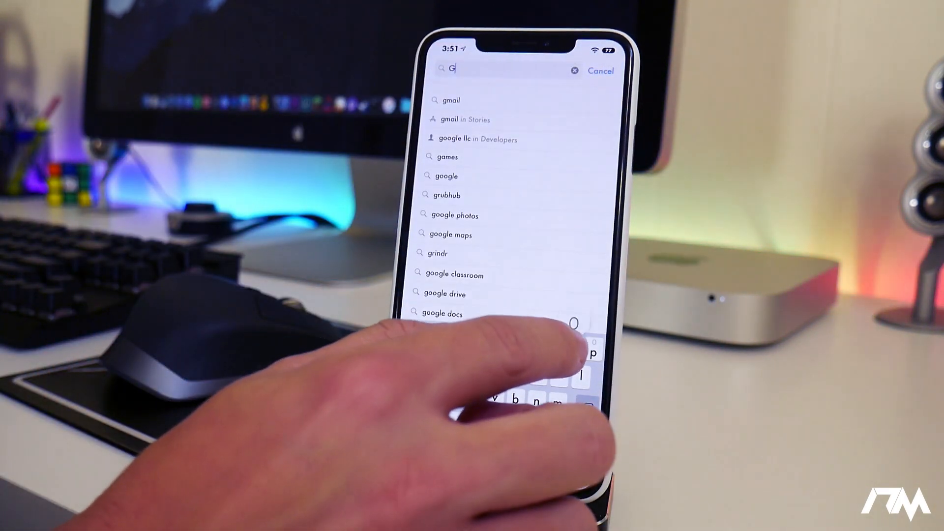
{"action": "type", "text": "oogle c"}
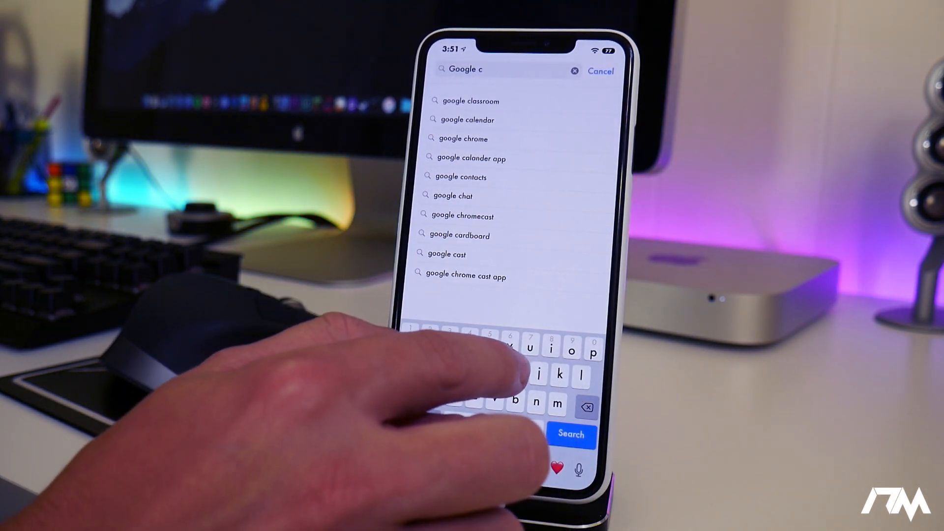
{"action": "left_click", "coordinate": [463, 139]}
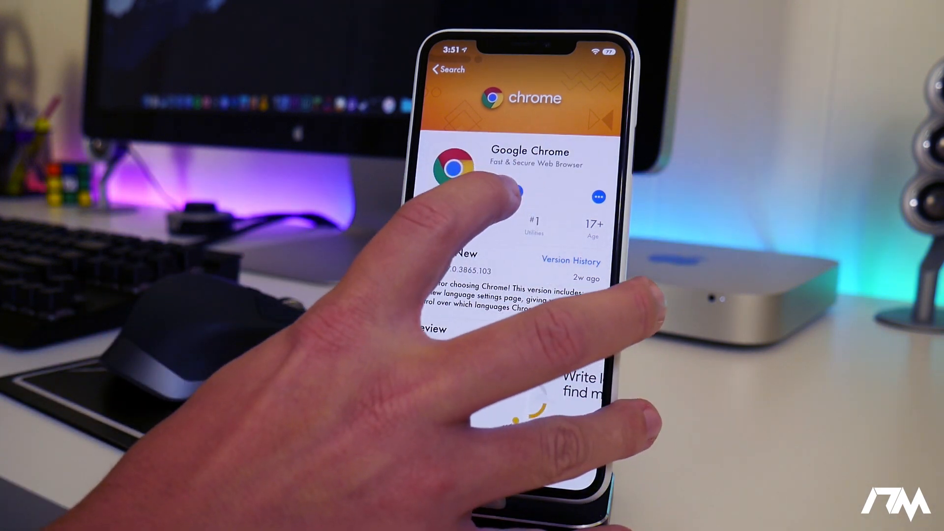
{"action": "left_click", "coordinate": [598, 196]}
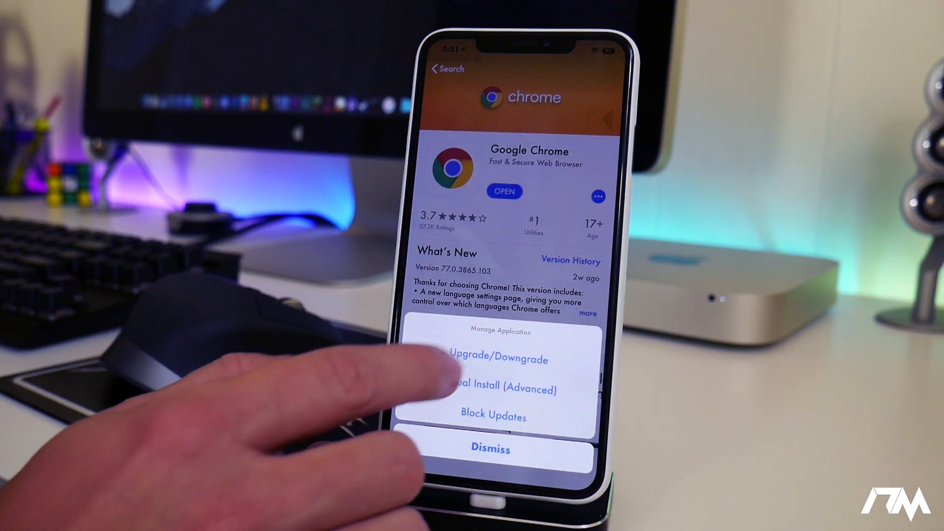
{"action": "left_click", "coordinate": [496, 358]}
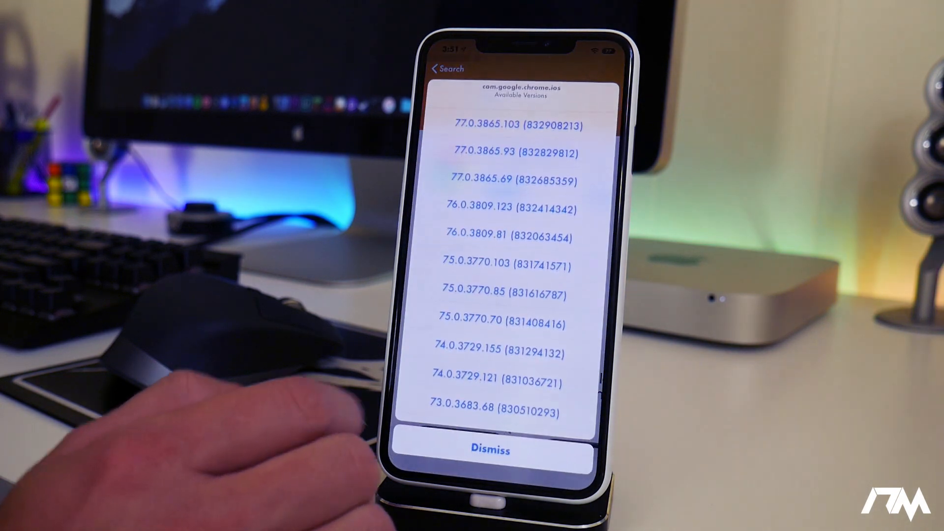
{"action": "scroll", "scroll_direction": "down", "scroll_amount": 3}
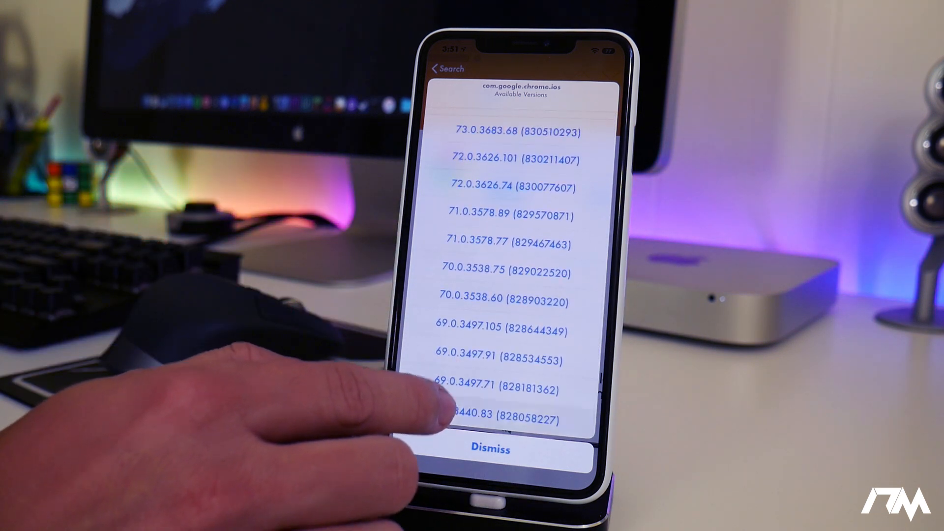
{"action": "left_click", "coordinate": [488, 448]}
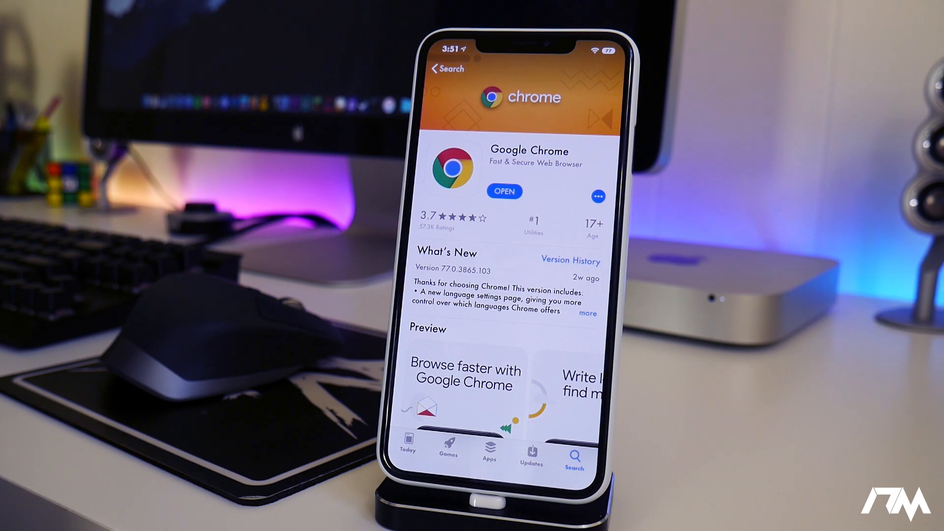
Leave Chrome's page and cancel the search to show the trending list
{"action": "left_click", "coordinate": [504, 191]}
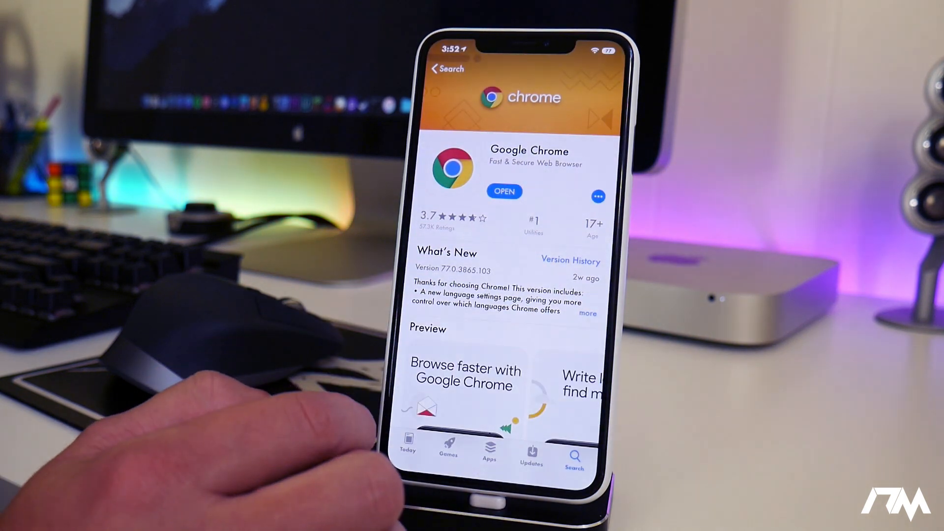
{"action": "left_click", "coordinate": [569, 260]}
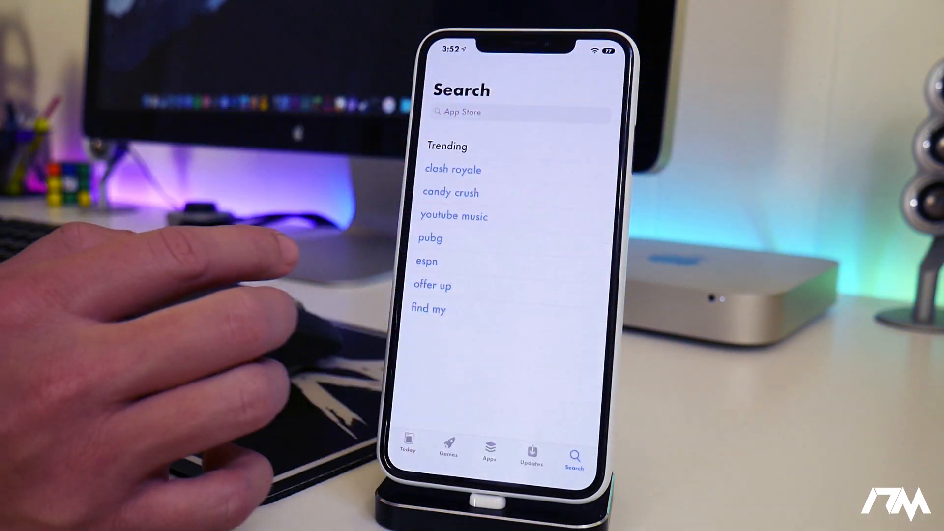
{"action": "left_click", "coordinate": [517, 112]}
{"action": "type", "text": "Call"}
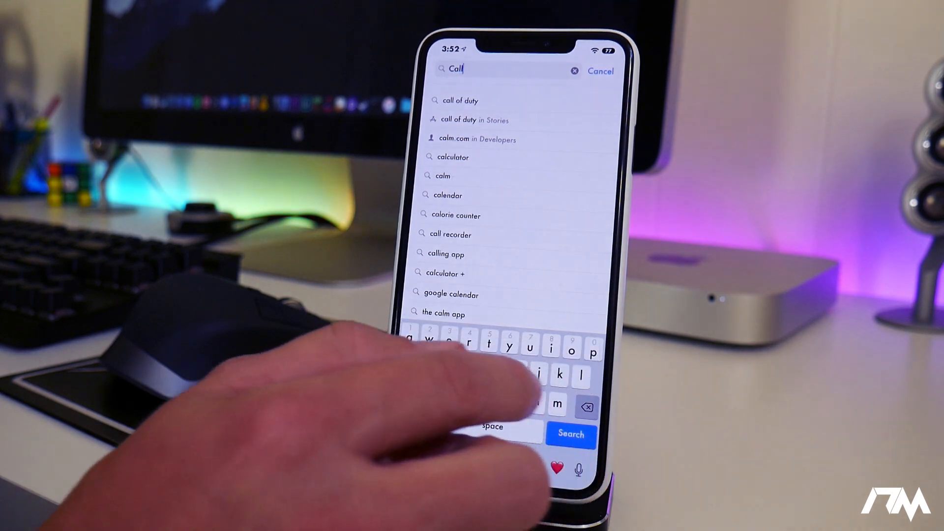
{"action": "left_click", "coordinate": [460, 100]}
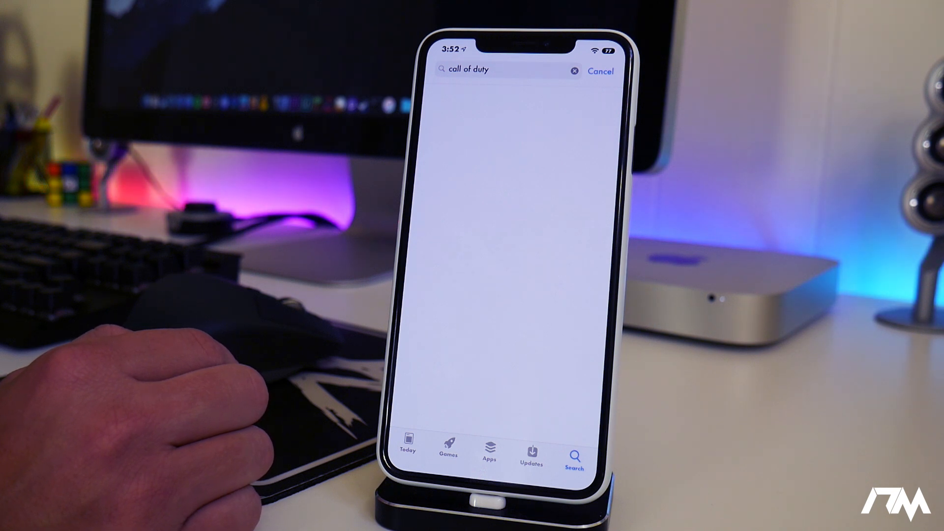
{"action": "left_click", "coordinate": [514, 69]}
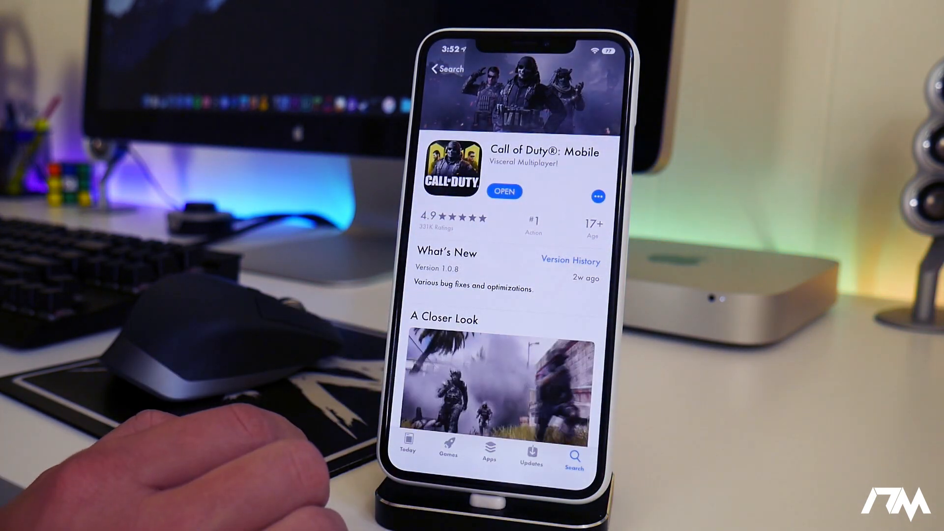
{"action": "left_click", "coordinate": [597, 196]}
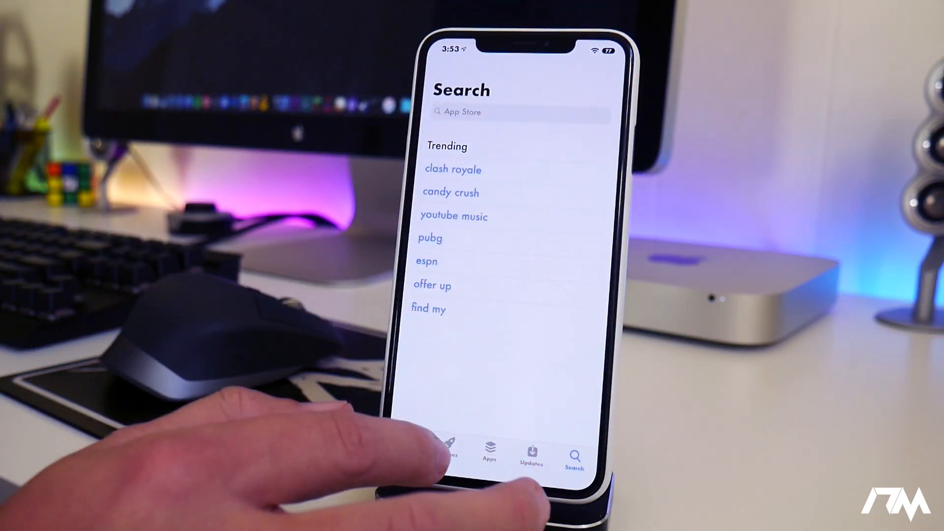
Review the empty Blocked Updates list and Download Options, then close AppStore++ settings
{"action": "left_click", "coordinate": [407, 454]}
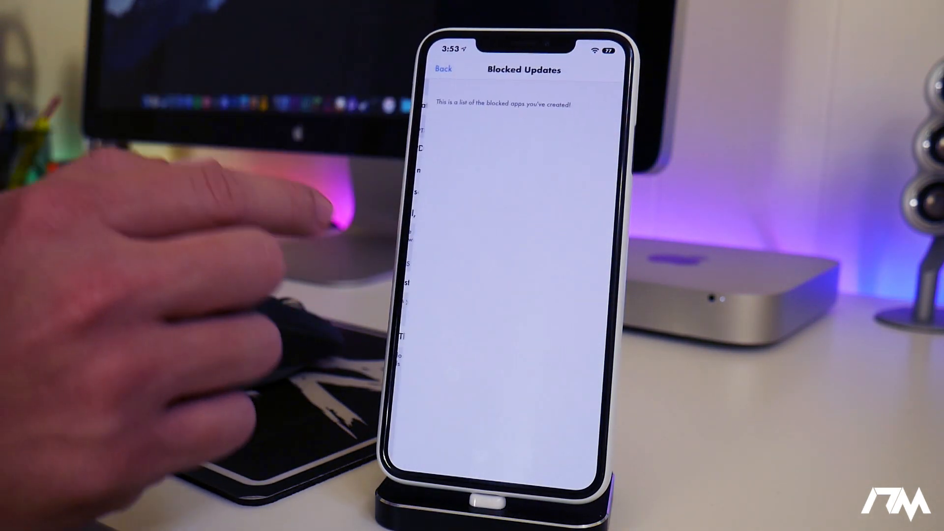
{"action": "left_click", "coordinate": [443, 68]}
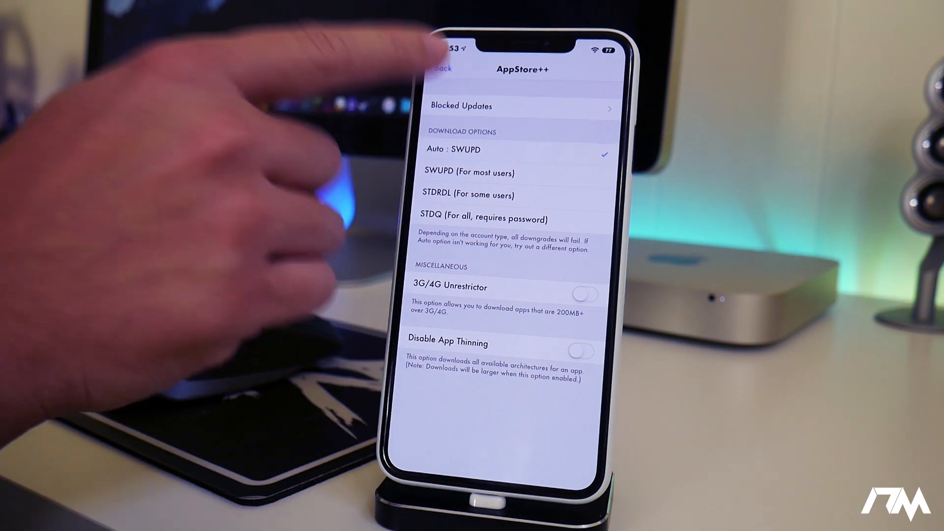
{"action": "left_click", "coordinate": [442, 68]}
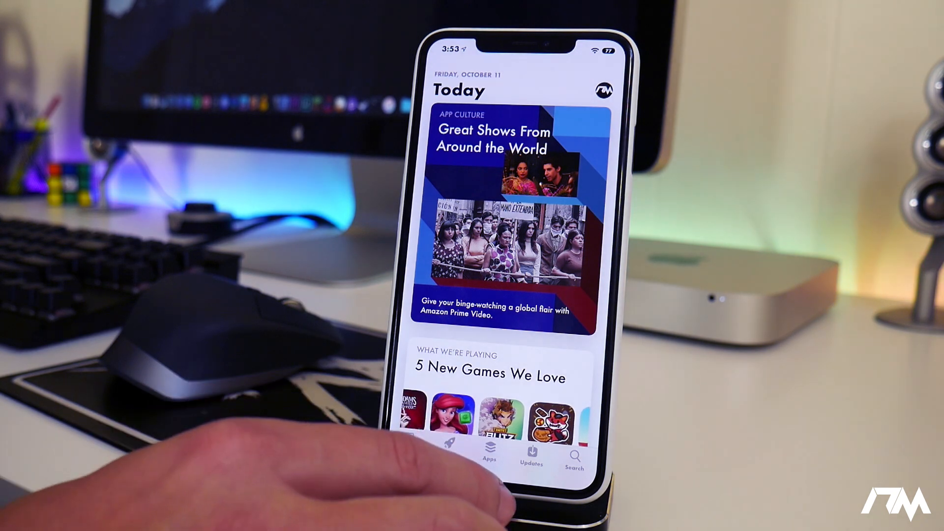